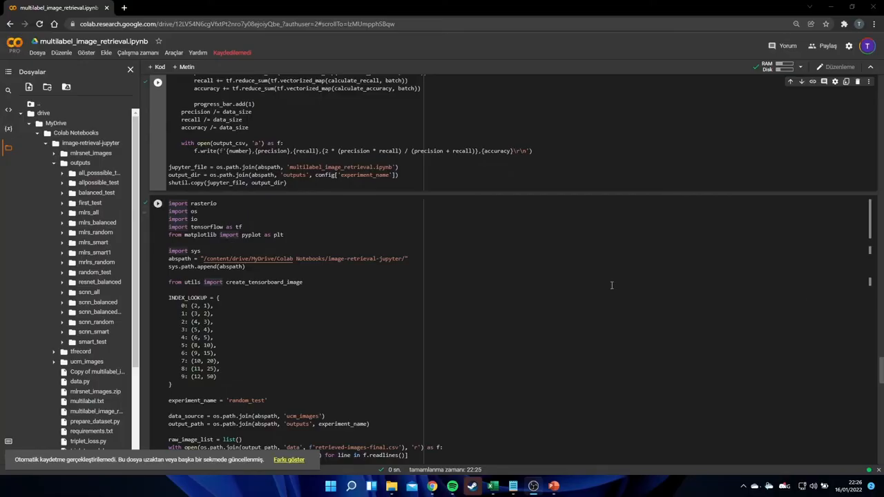
- Run the image retrieval cell so it evaluates the model and writes results-final.csv
{"action": "left_click", "coordinate": [138, 53]}
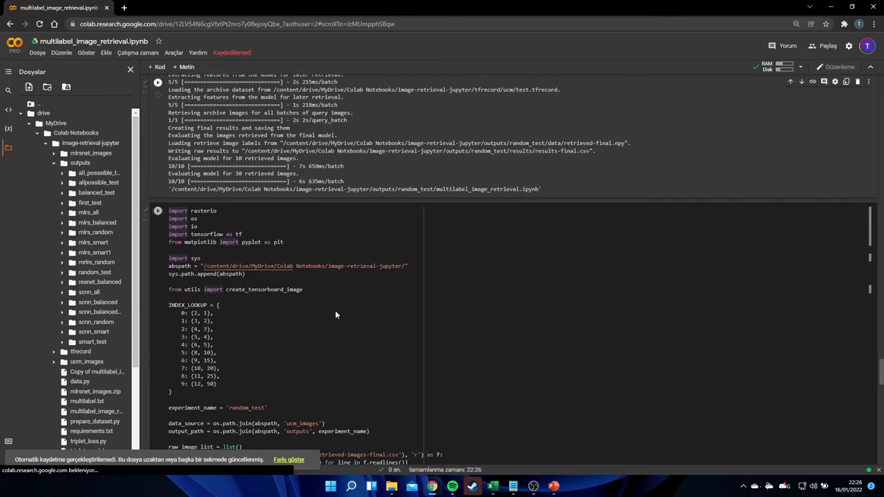
{"action": "scroll", "scroll_direction": "down", "scroll_amount": 3}
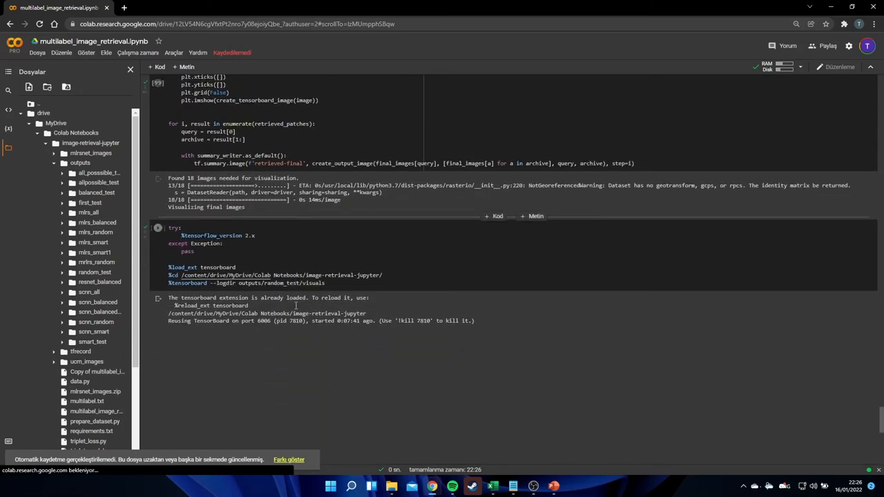
- Show TensorBoard for outputs/random_test/visuals and enlarge the retrieval-final query/retrieved image grid
{"action": "left_click", "coordinate": [158, 228]}
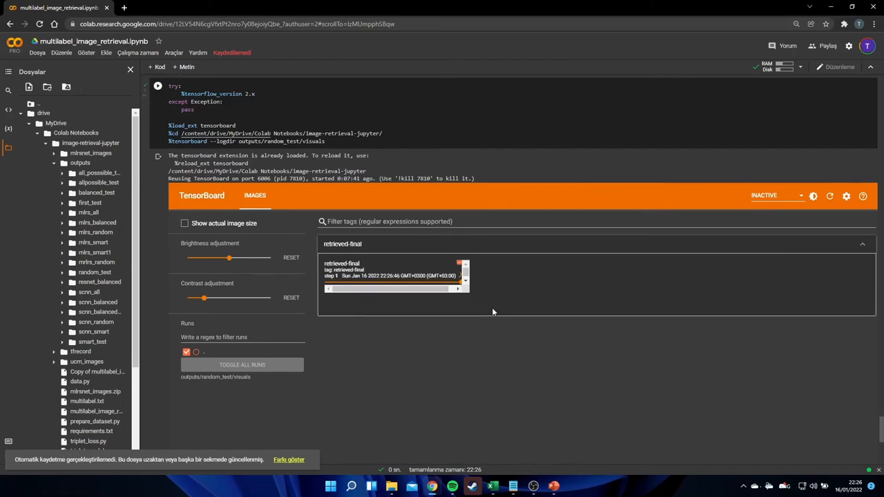
{"action": "left_click", "coordinate": [395, 276]}
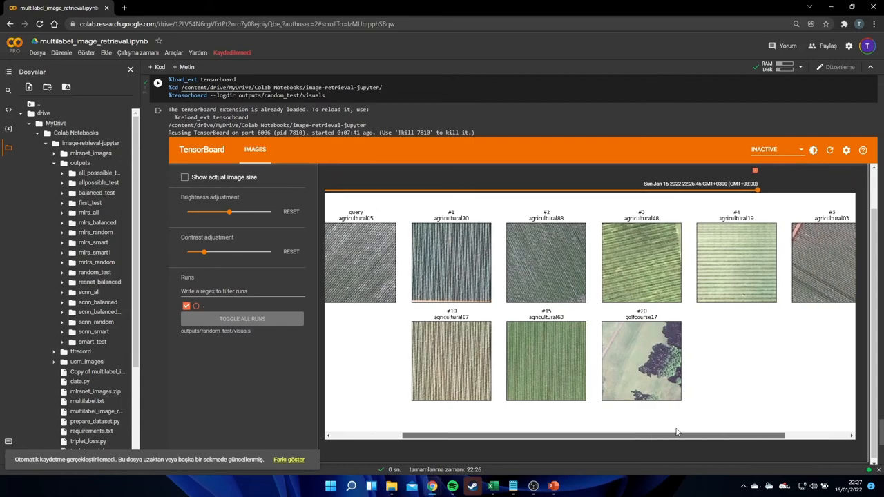
{"action": "scroll", "scroll_direction": "right", "scroll_amount": 3}
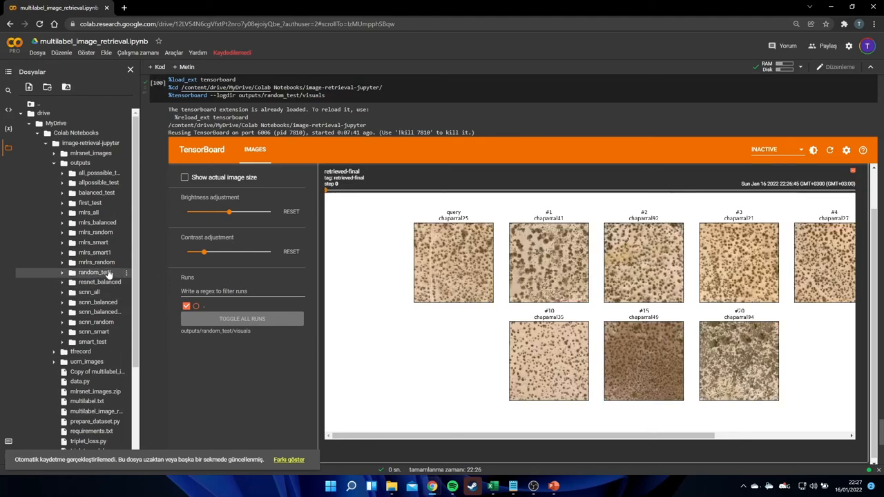
- Open random_test/results/results-final.csv and widen it to show precision, recall, f1 and accuracy columns
{"action": "left_click", "coordinate": [61, 272]}
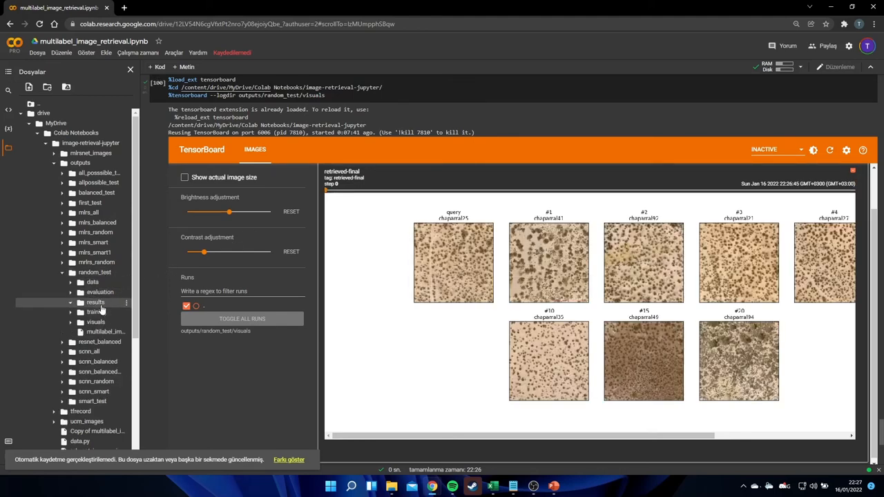
{"action": "left_click", "coordinate": [109, 312]}
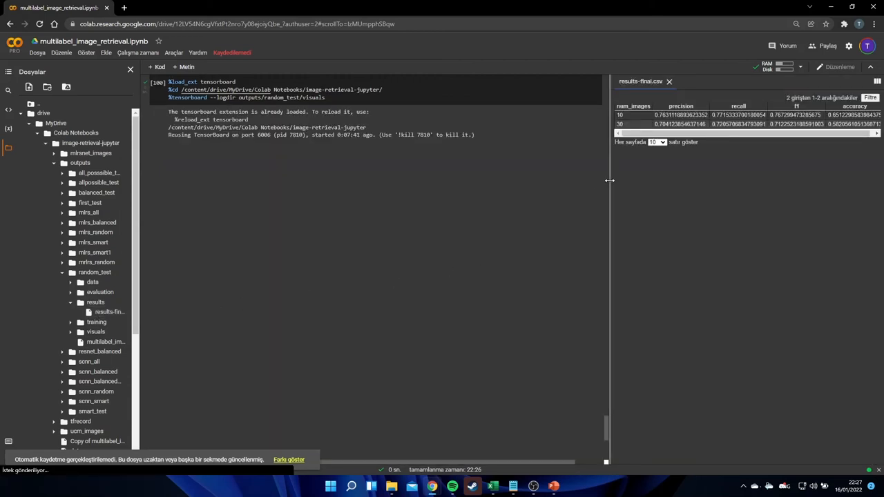
{"action": "left_click_drag", "start_coordinate": [611, 181], "coordinate": [498, 194]}
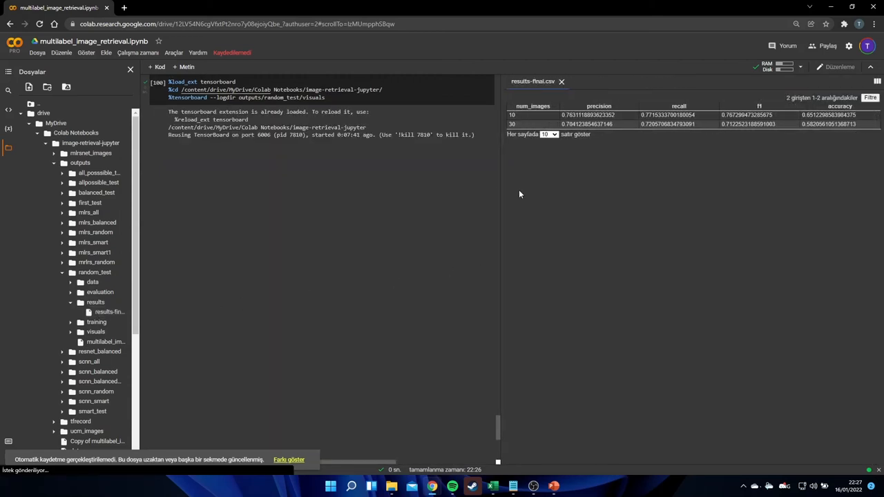